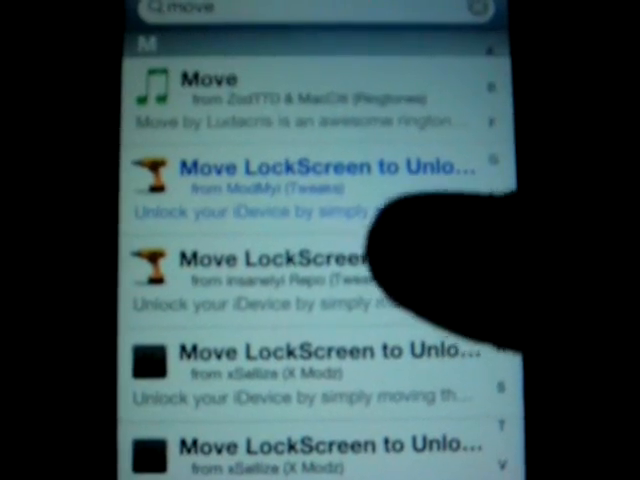
Open the Move LockScreen to Unlock (ModMyi Tweaks) details page, version 1.1, from the 'move' search results.
left_click(330, 175)
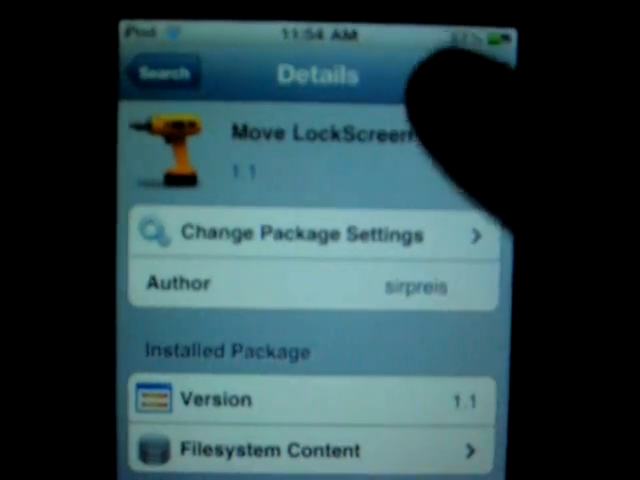